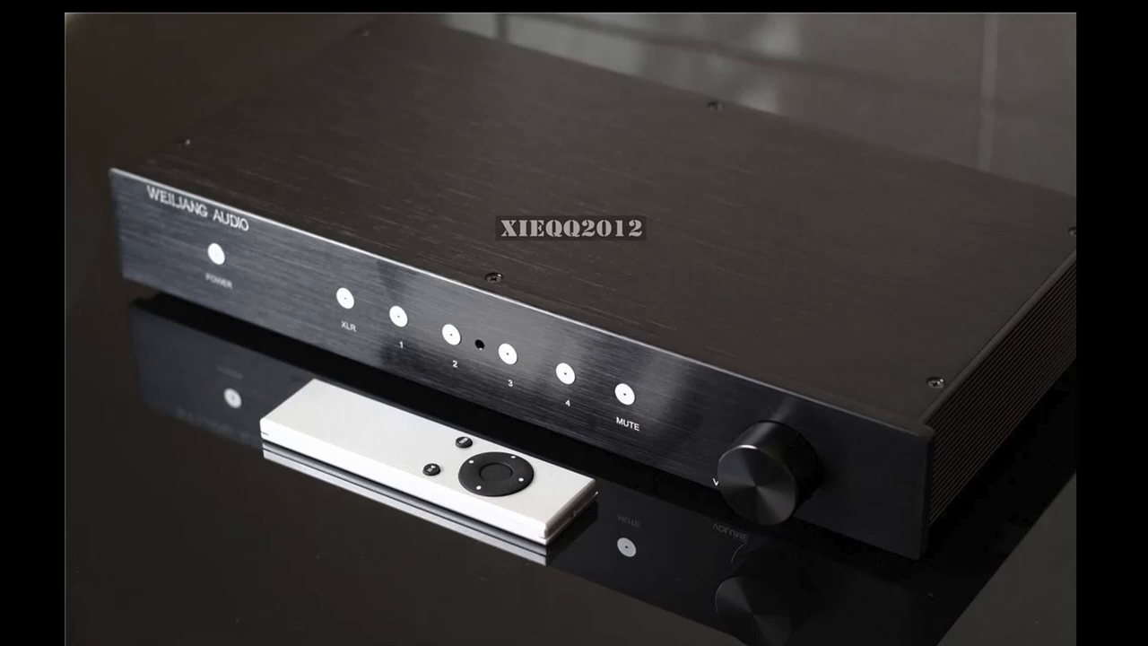
mouse_move(1119, 373)
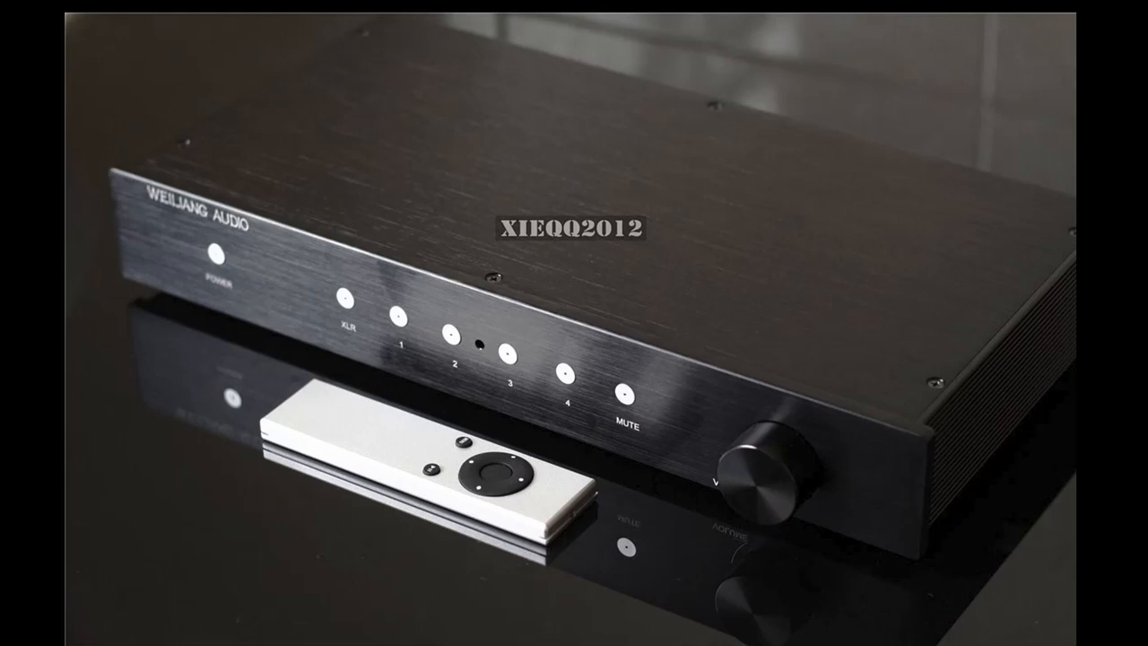
mouse_move(1006, 437)
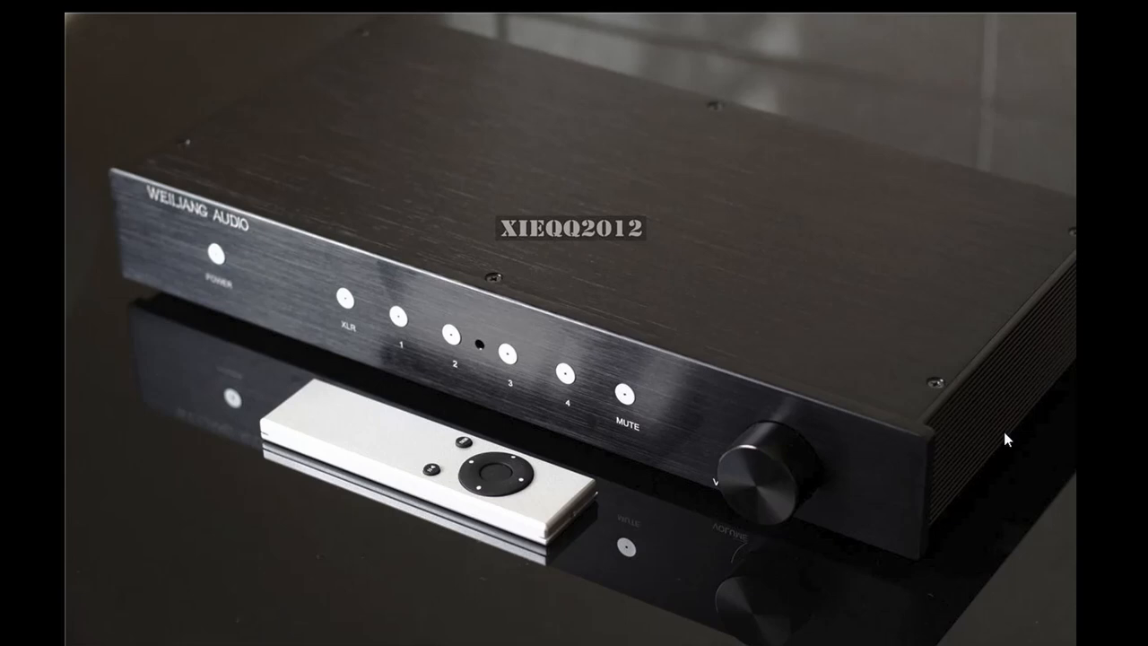